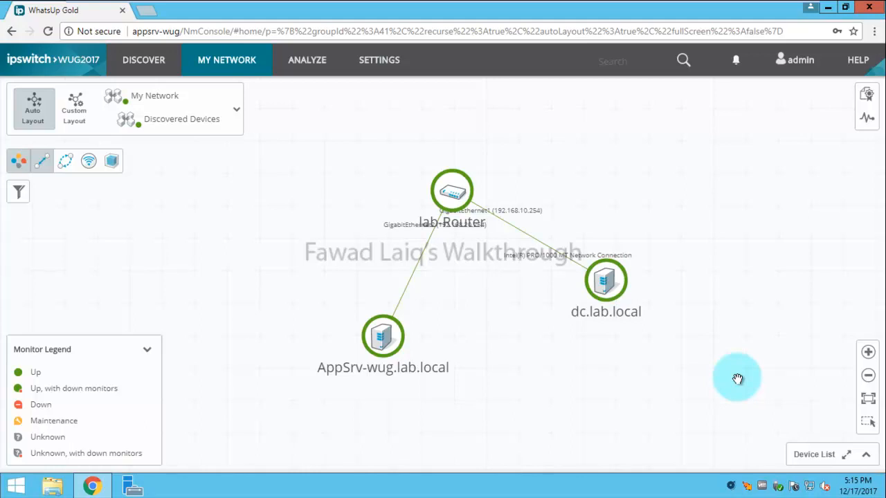
mouse_move(253, 122)
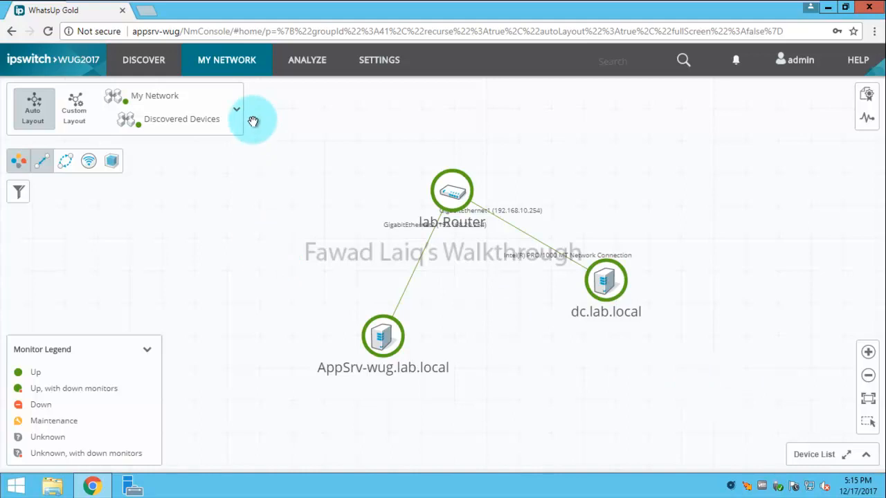
mouse_move(54, 124)
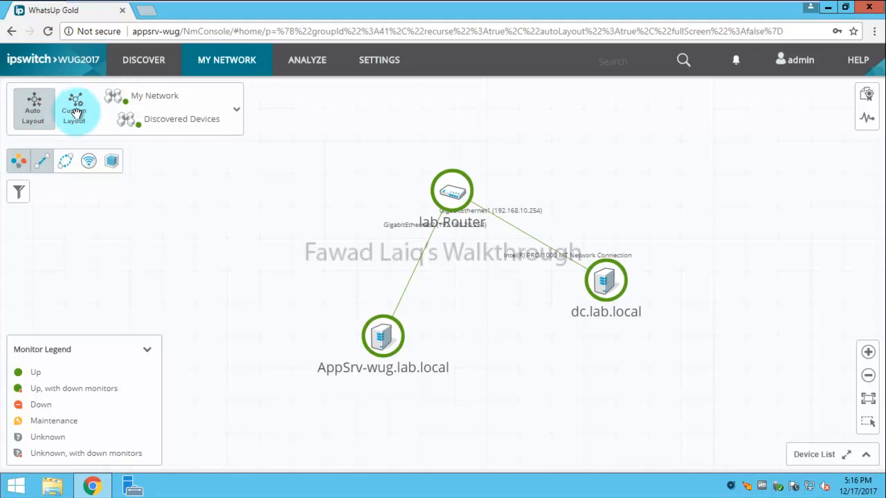
mouse_move(75, 114)
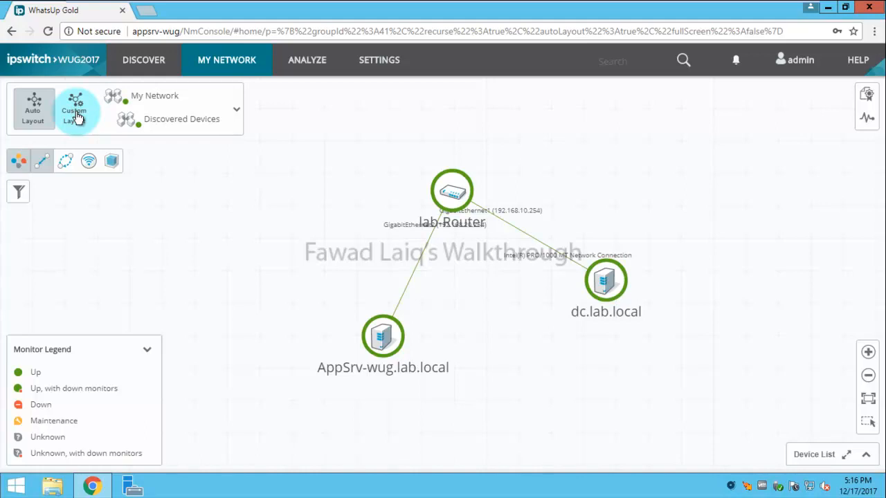
Step: Switch the map to Custom Layout with dc.lab.local, lab-Router and AppSrv in a row
left_click(75, 111)
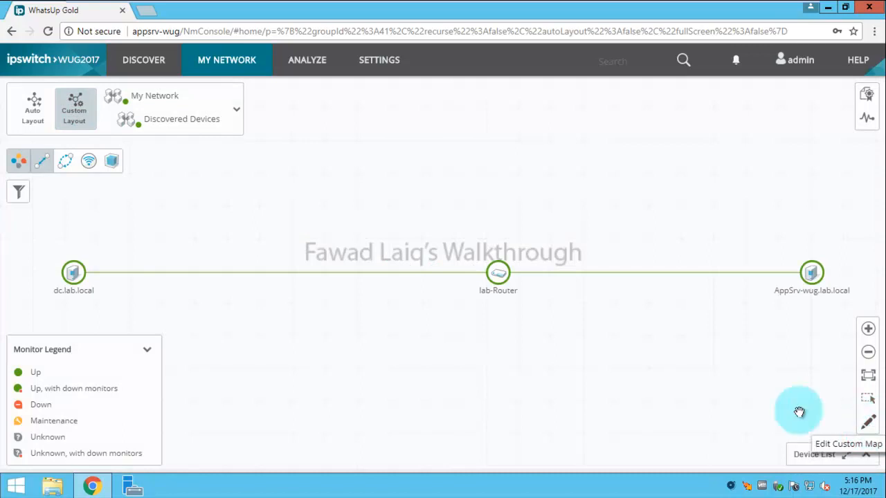
left_click(498, 272)
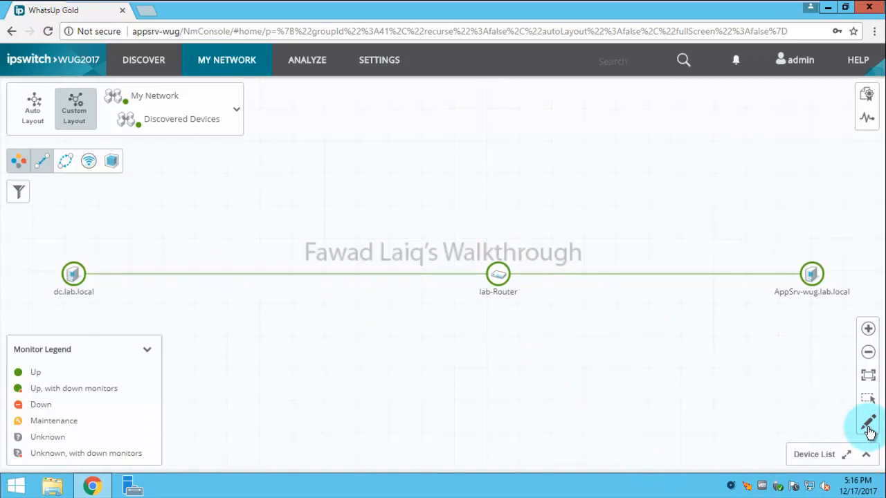
Step: Enter custom map edit mode and pan the canvas to show all three devices
left_click(868, 423)
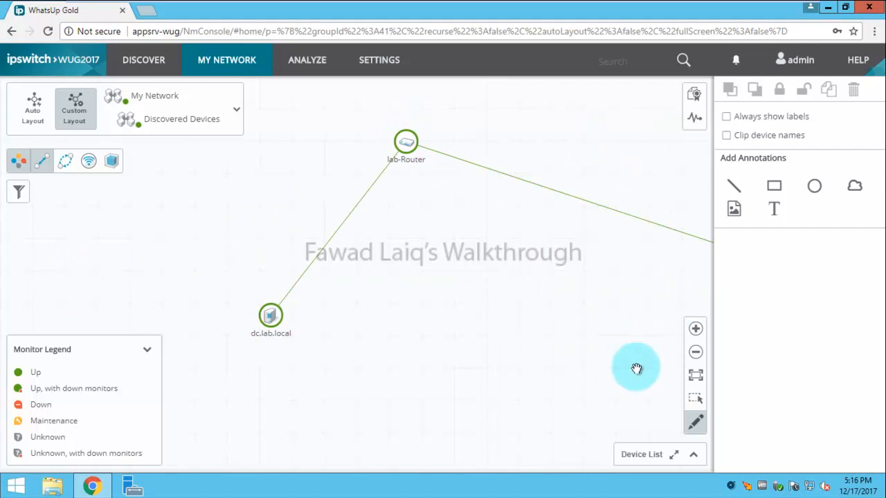
left_click_drag(635, 367, 555, 317)
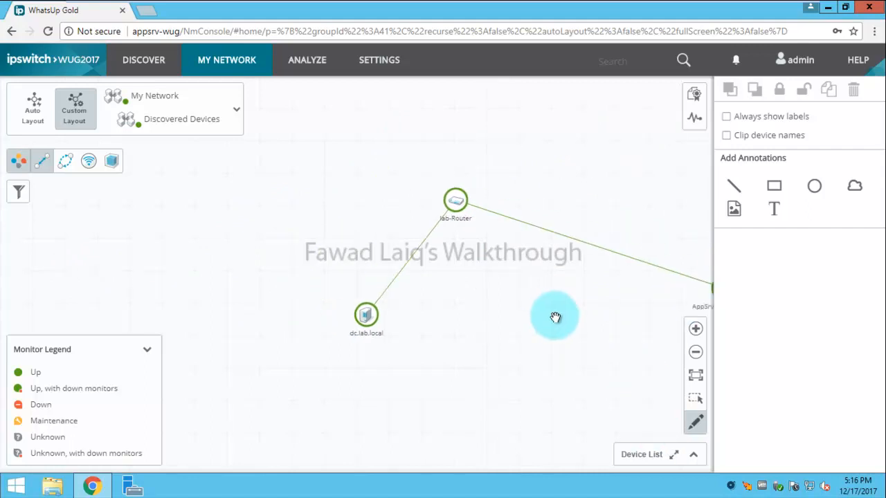
left_click(507, 270)
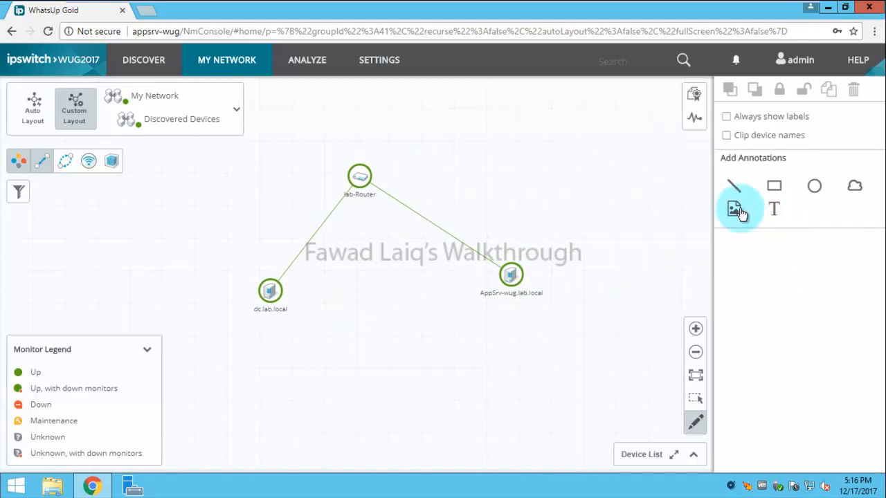
Step: Start an Image annotation, browse for a file, then cancel and close the upload without adding anything
left_click(734, 208)
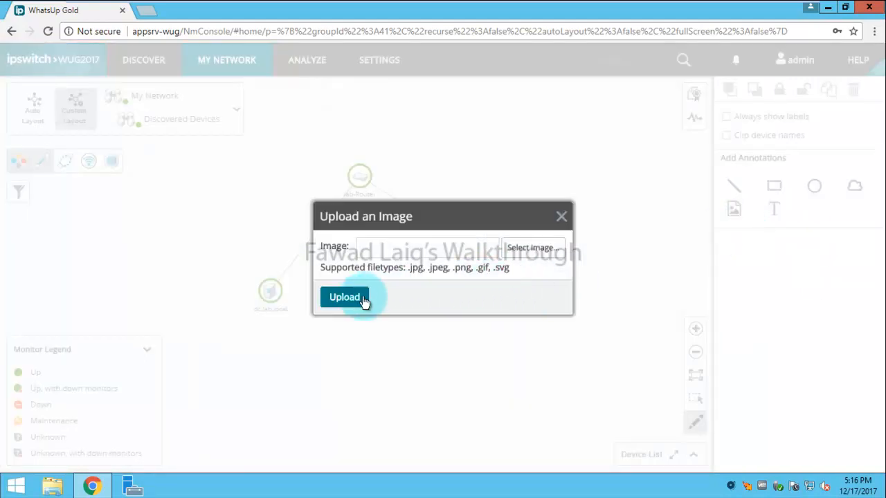
left_click(344, 297)
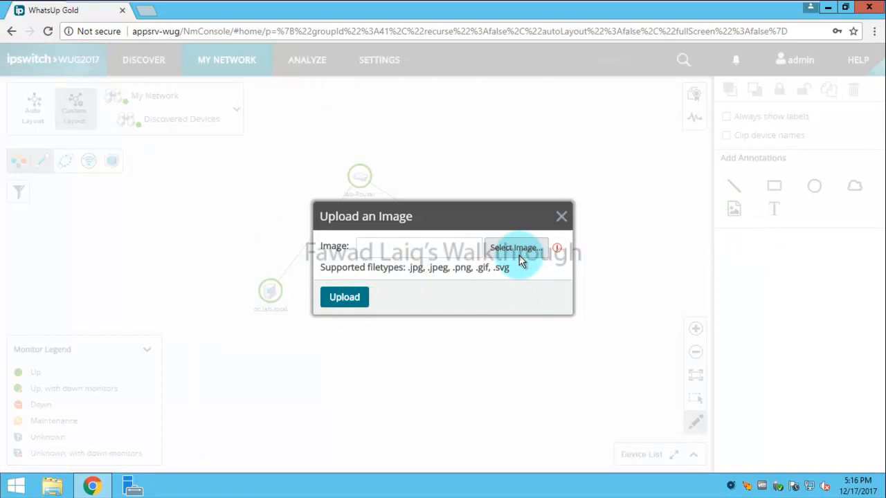
left_click(515, 247)
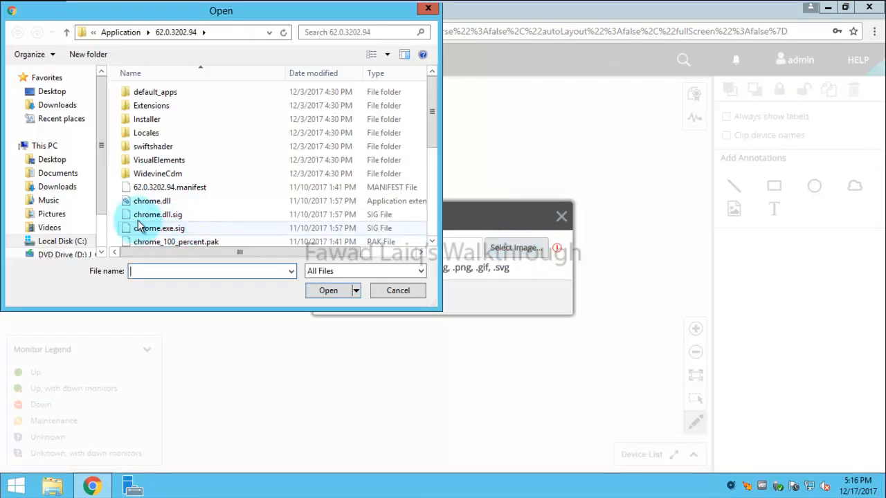
scroll("down", 3)
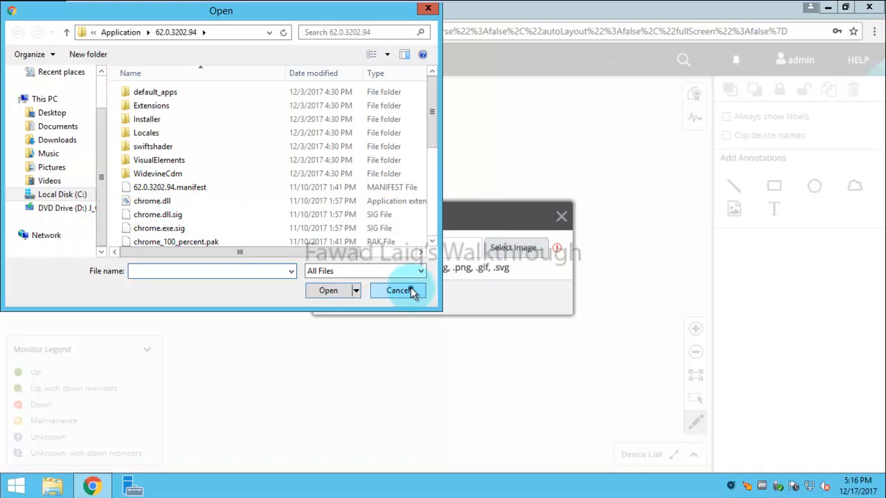
left_click(398, 290)
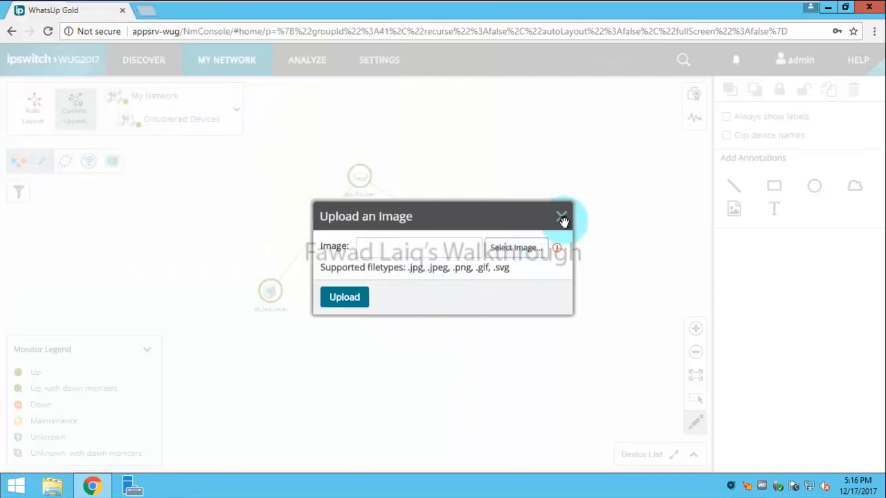
left_click(561, 216)
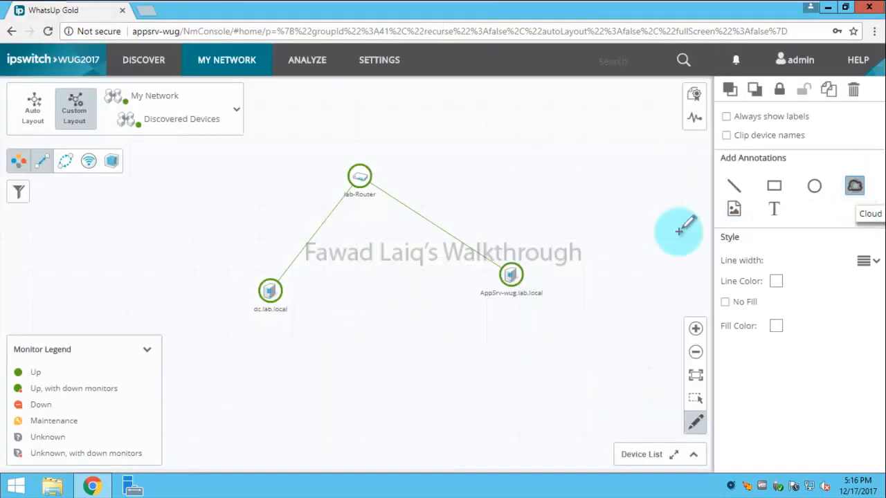
Step: Place a cloud annotation above lab-Router, then select and deselect it
left_click(854, 186)
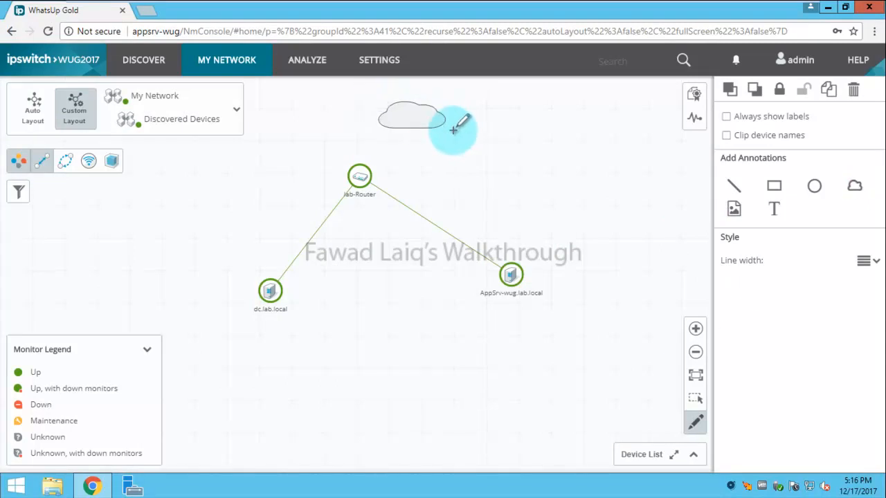
left_click(412, 118)
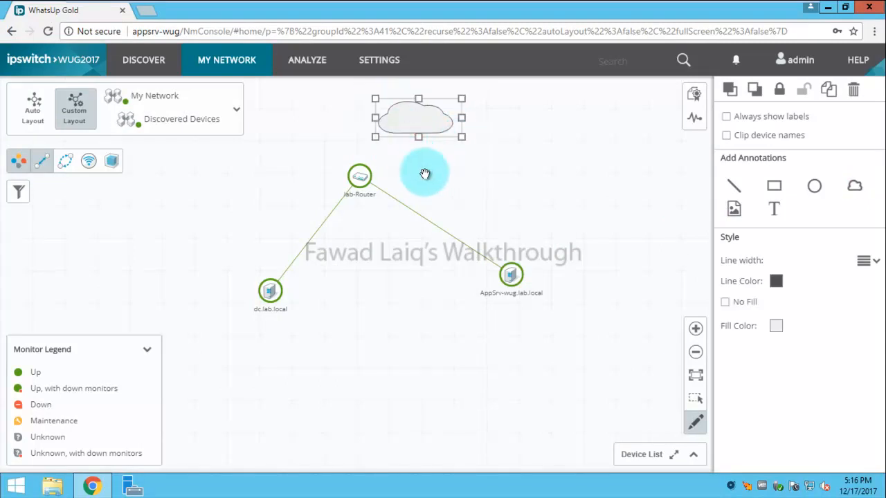
left_click(359, 174)
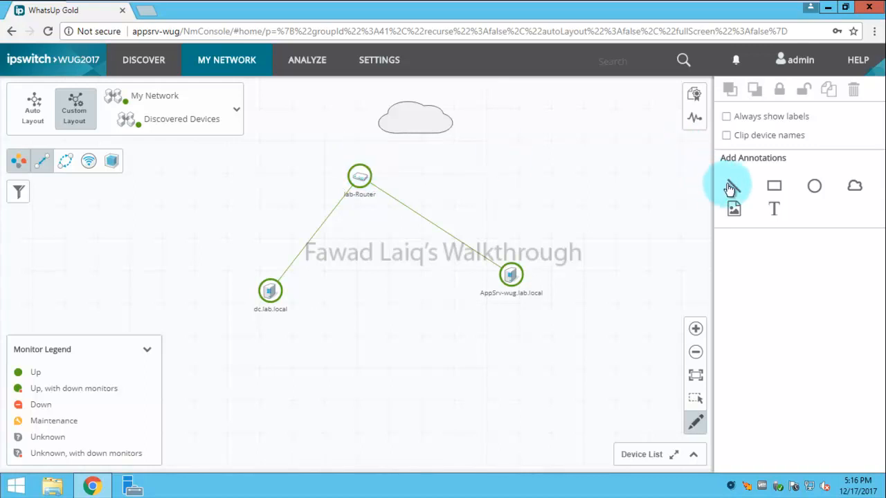
Step: Add a connecting line annotation and bring the cloud to the front
left_click(734, 186)
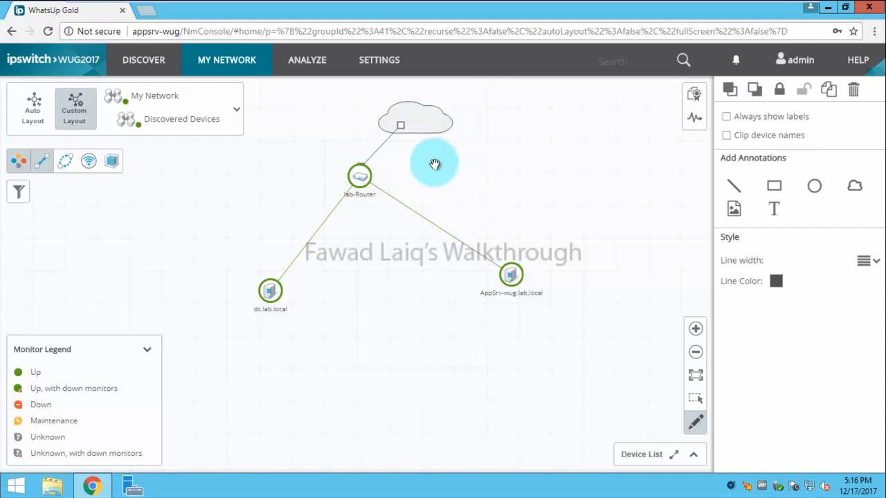
right_click(415, 124)
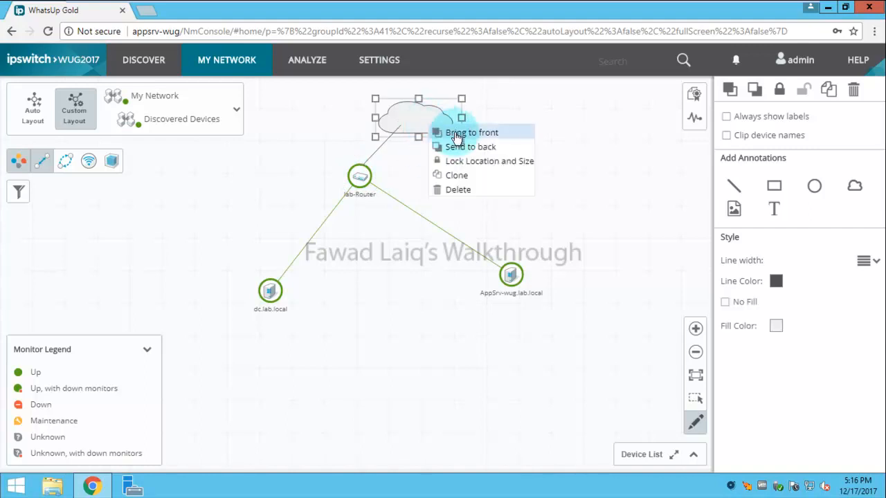
left_click(471, 133)
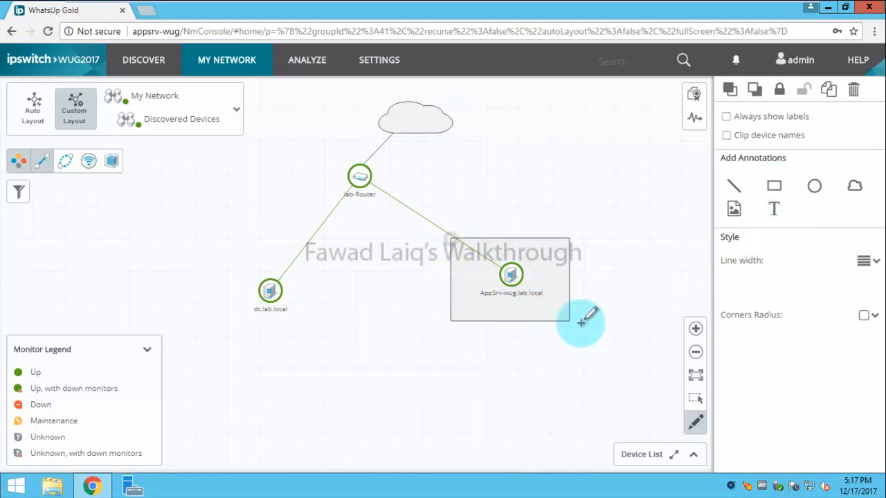
Step: Finish the rectangle around AppSrv and add a 'DMZ' text label with size reduced to 13 inside it
left_click(511, 280)
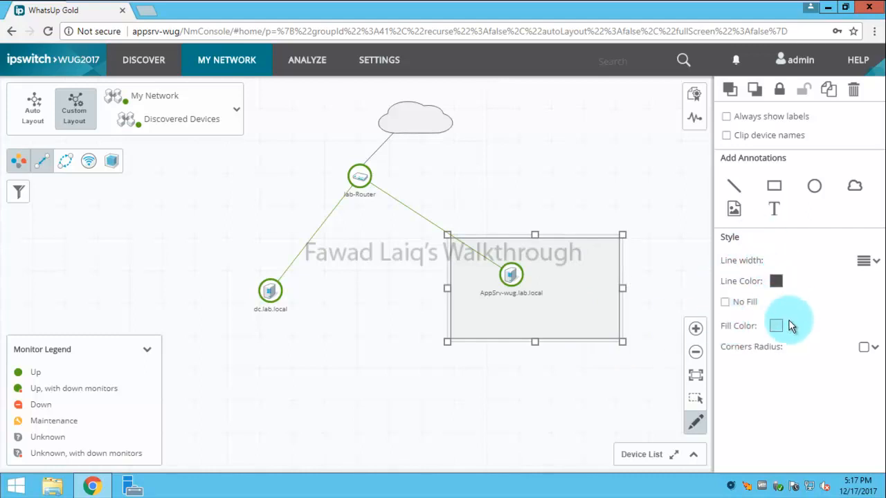
left_click(774, 209)
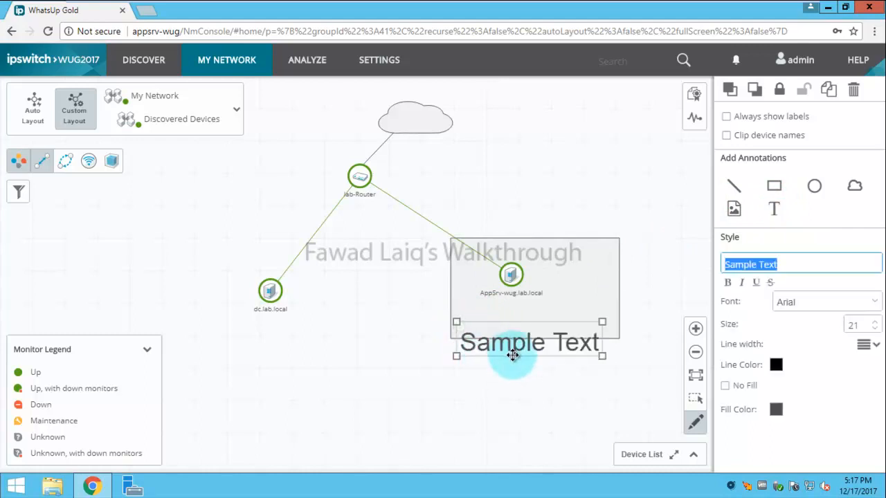
type("DMZ")
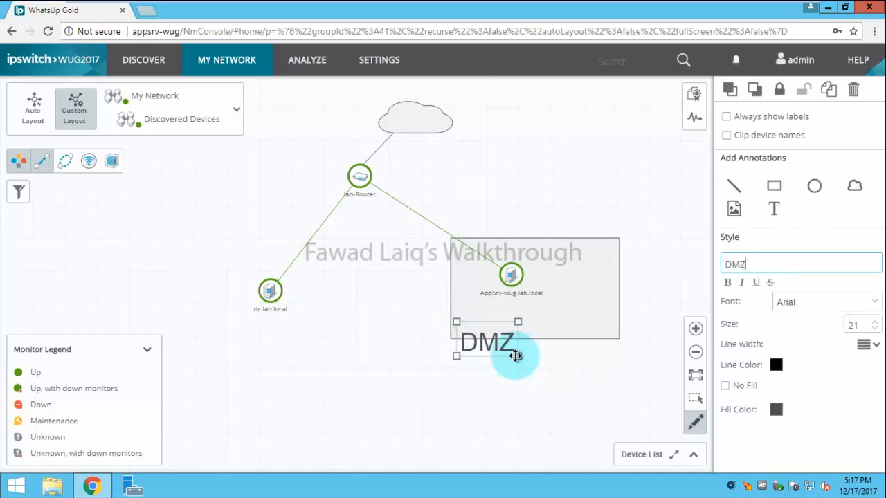
left_click(875, 329)
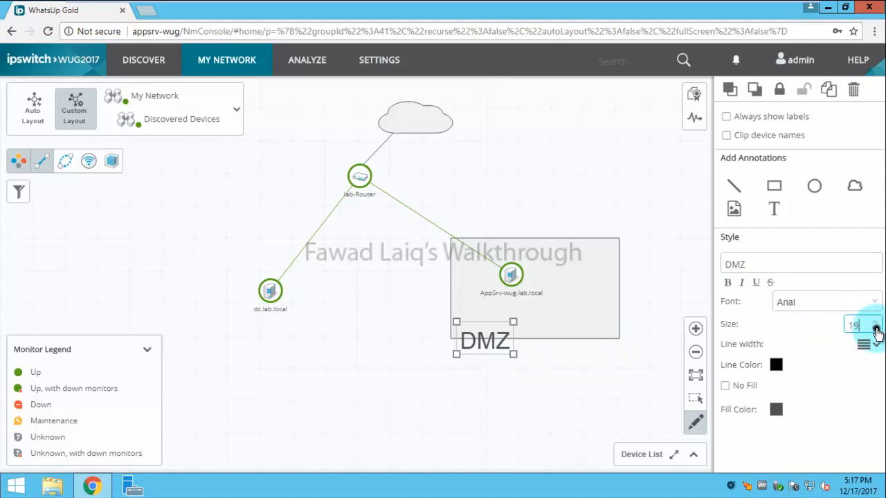
left_click(876, 328)
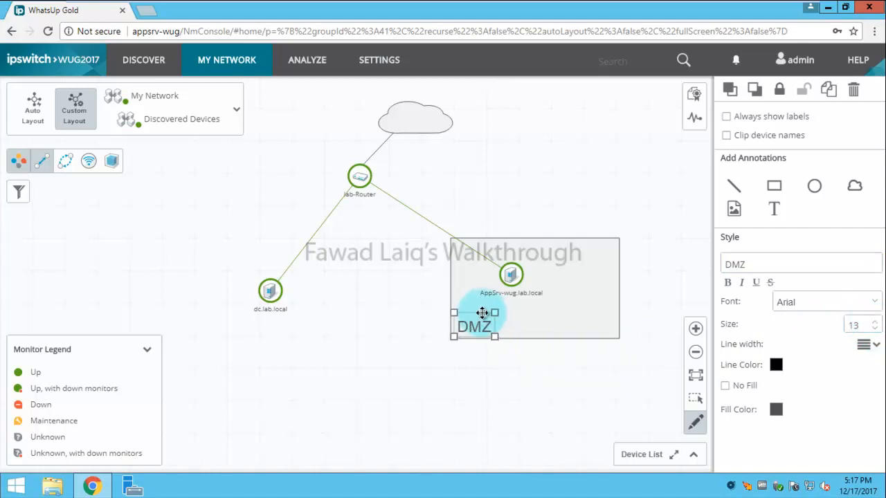
left_click(485, 400)
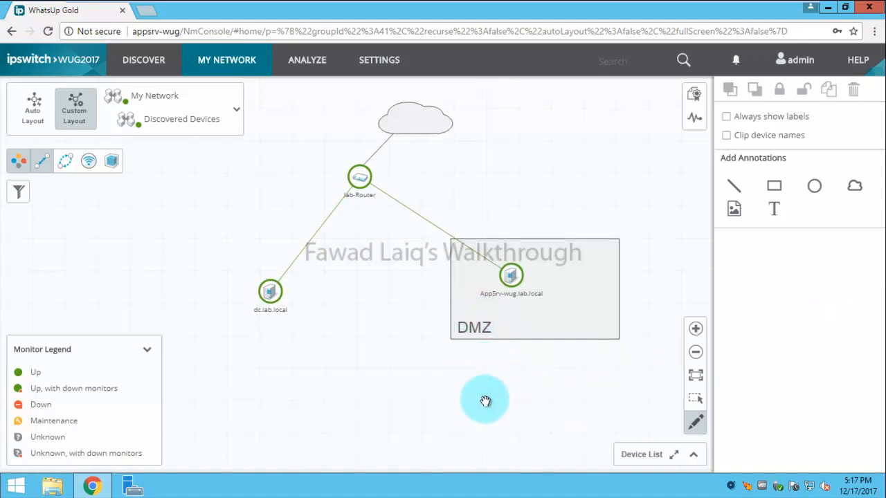
mouse_move(696, 424)
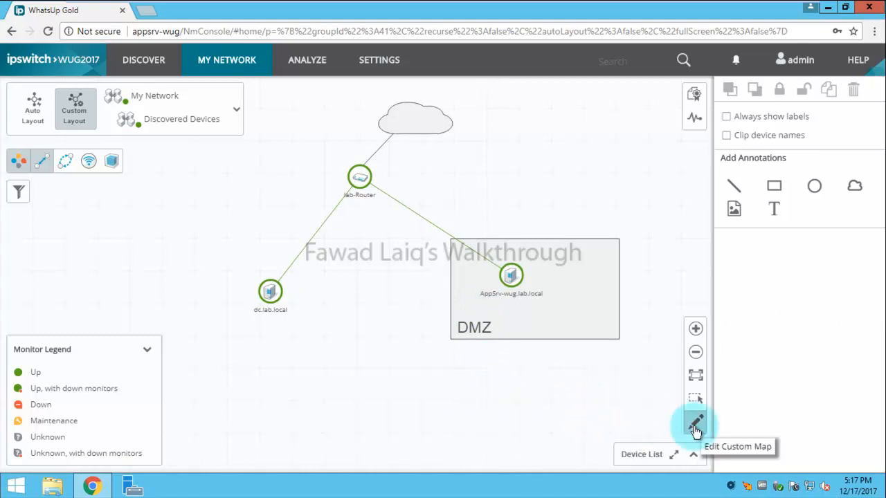
Step: Exit custom map editing, view lab-Router's details, then switch to Auto Layout
left_click(695, 425)
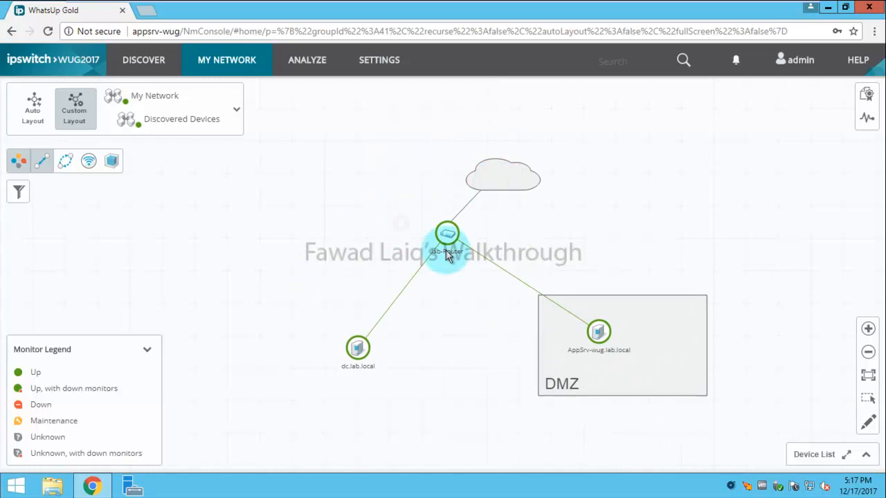
left_click(447, 234)
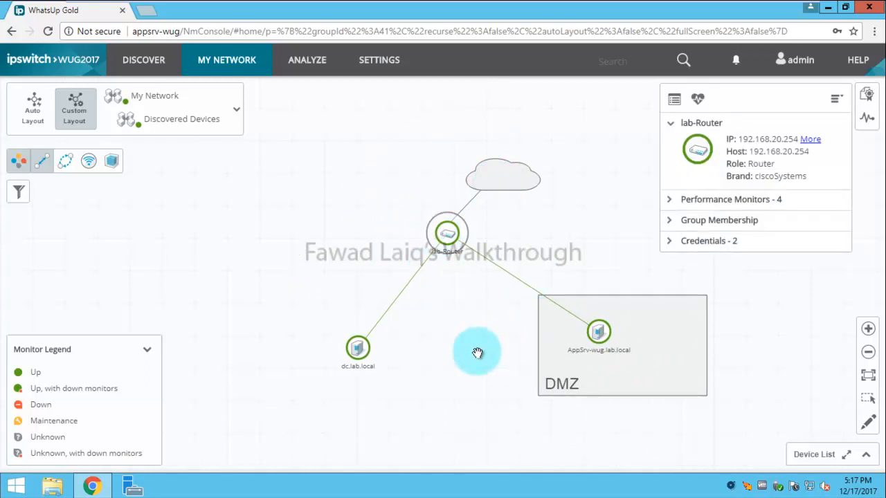
mouse_move(197, 241)
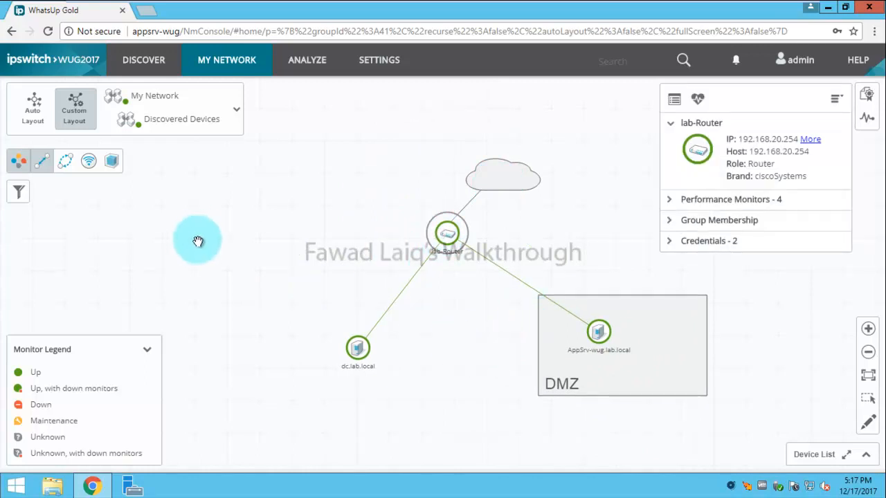
left_click(32, 109)
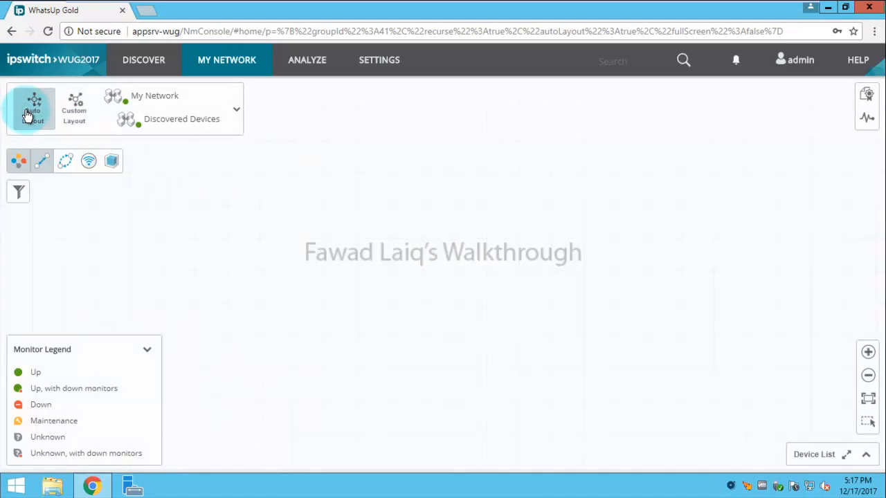
Step: Switch back from Auto Layout to Custom Layout showing the cloud and DMZ box
left_click(34, 109)
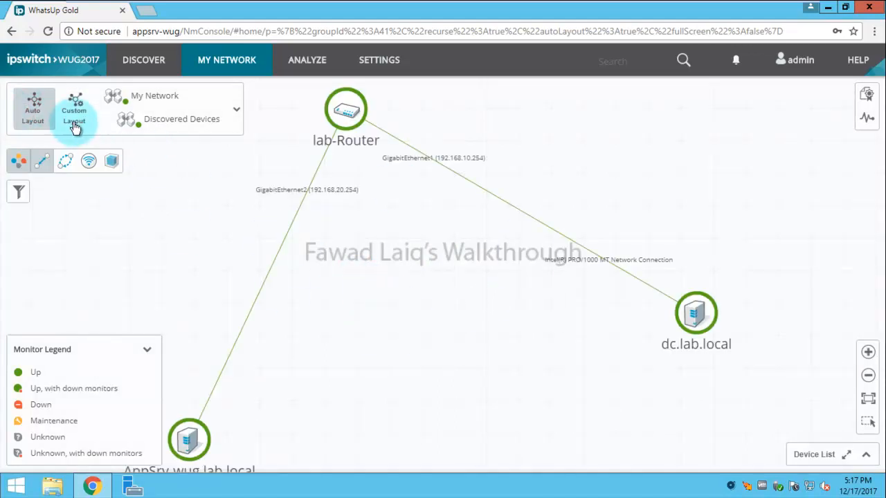
left_click(74, 111)
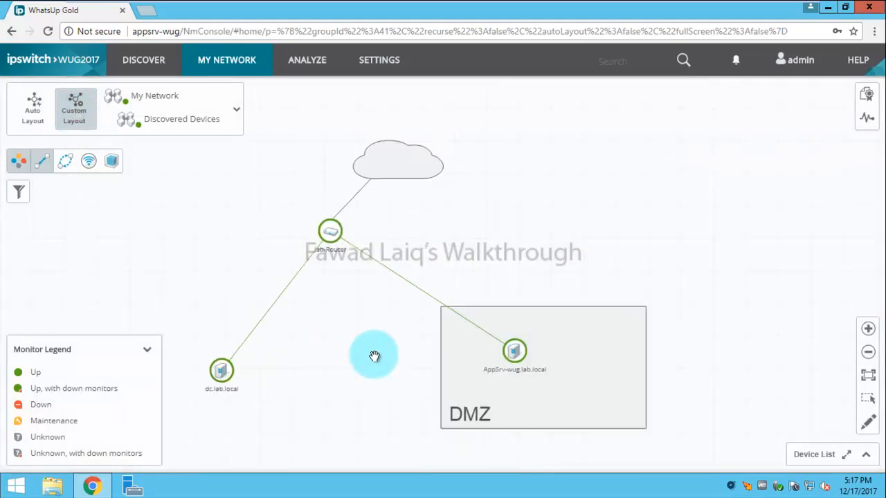
mouse_move(474, 388)
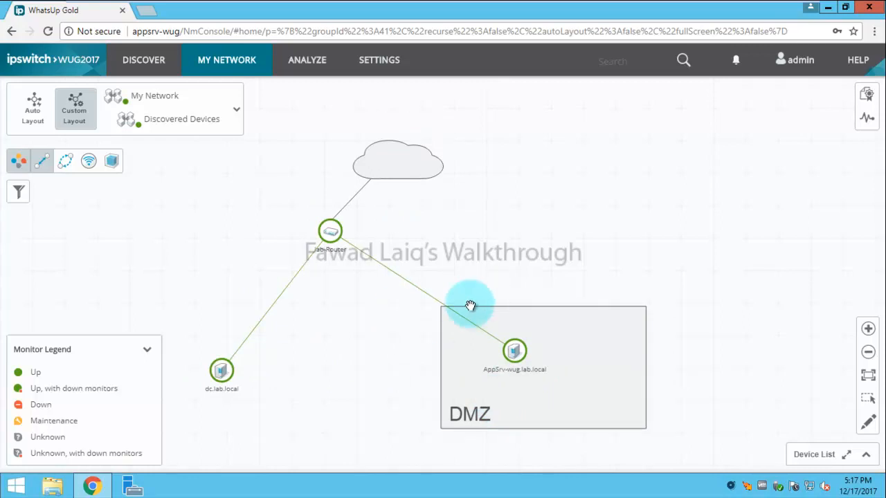
mouse_move(363, 328)
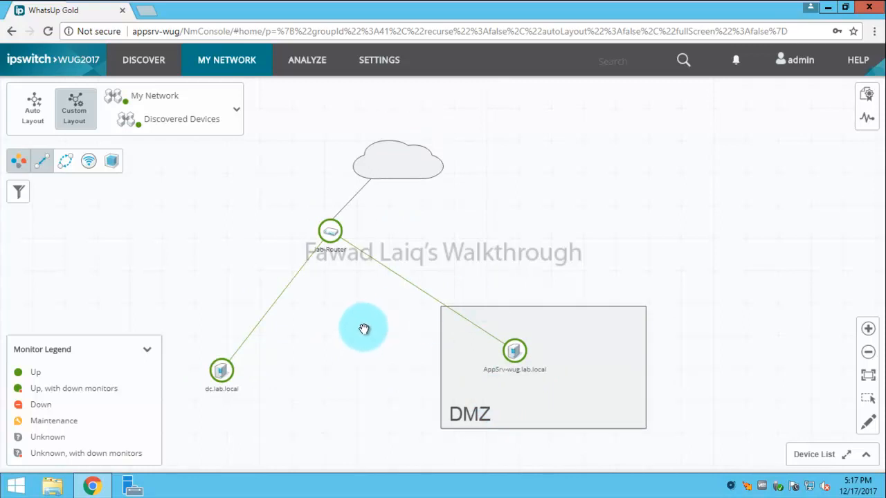
mouse_move(317, 322)
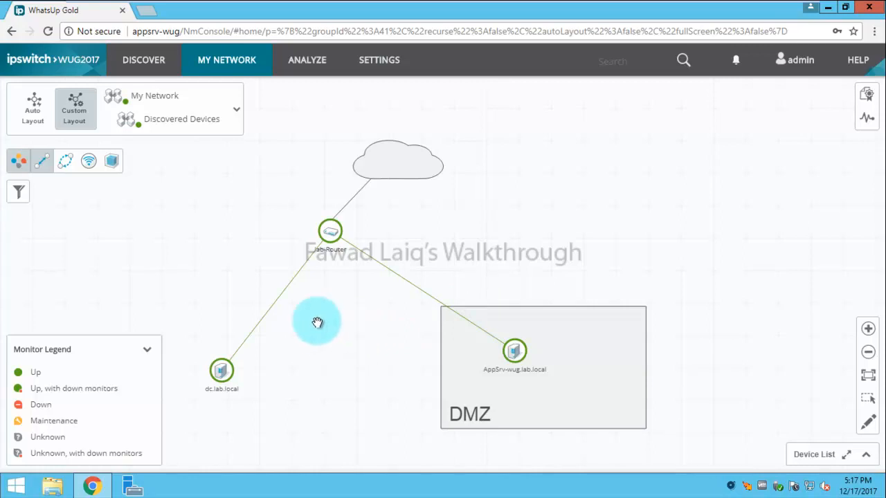
mouse_move(342, 326)
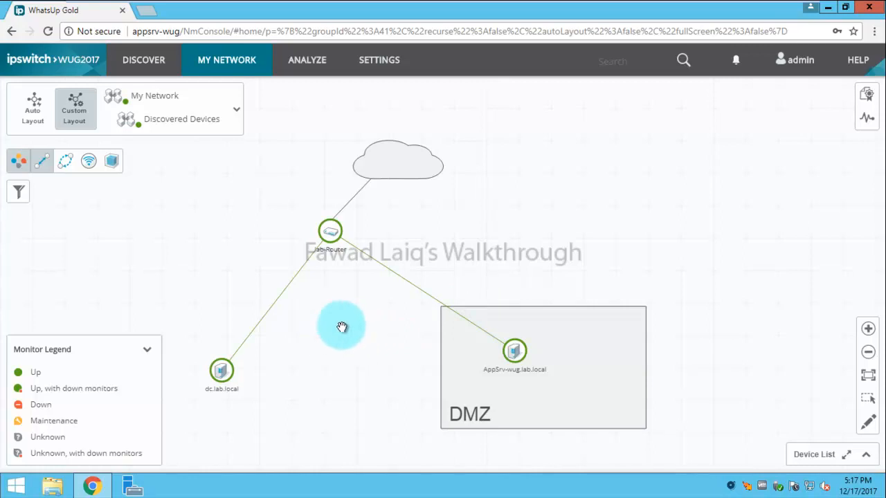